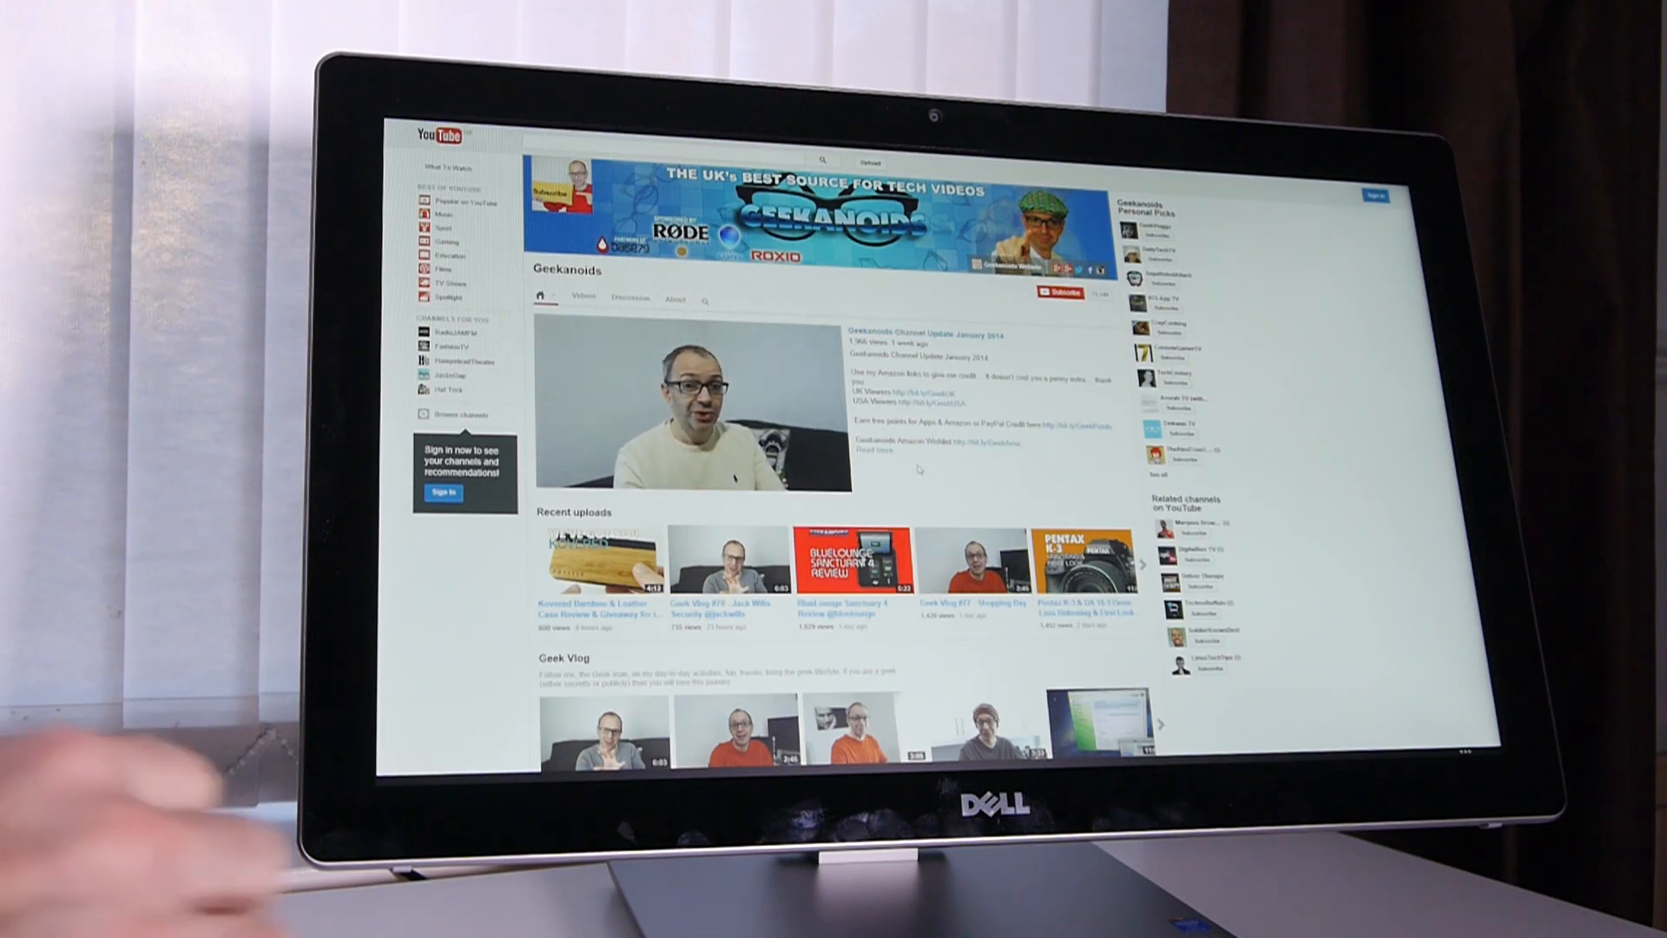
pyautogui.click(694, 402)
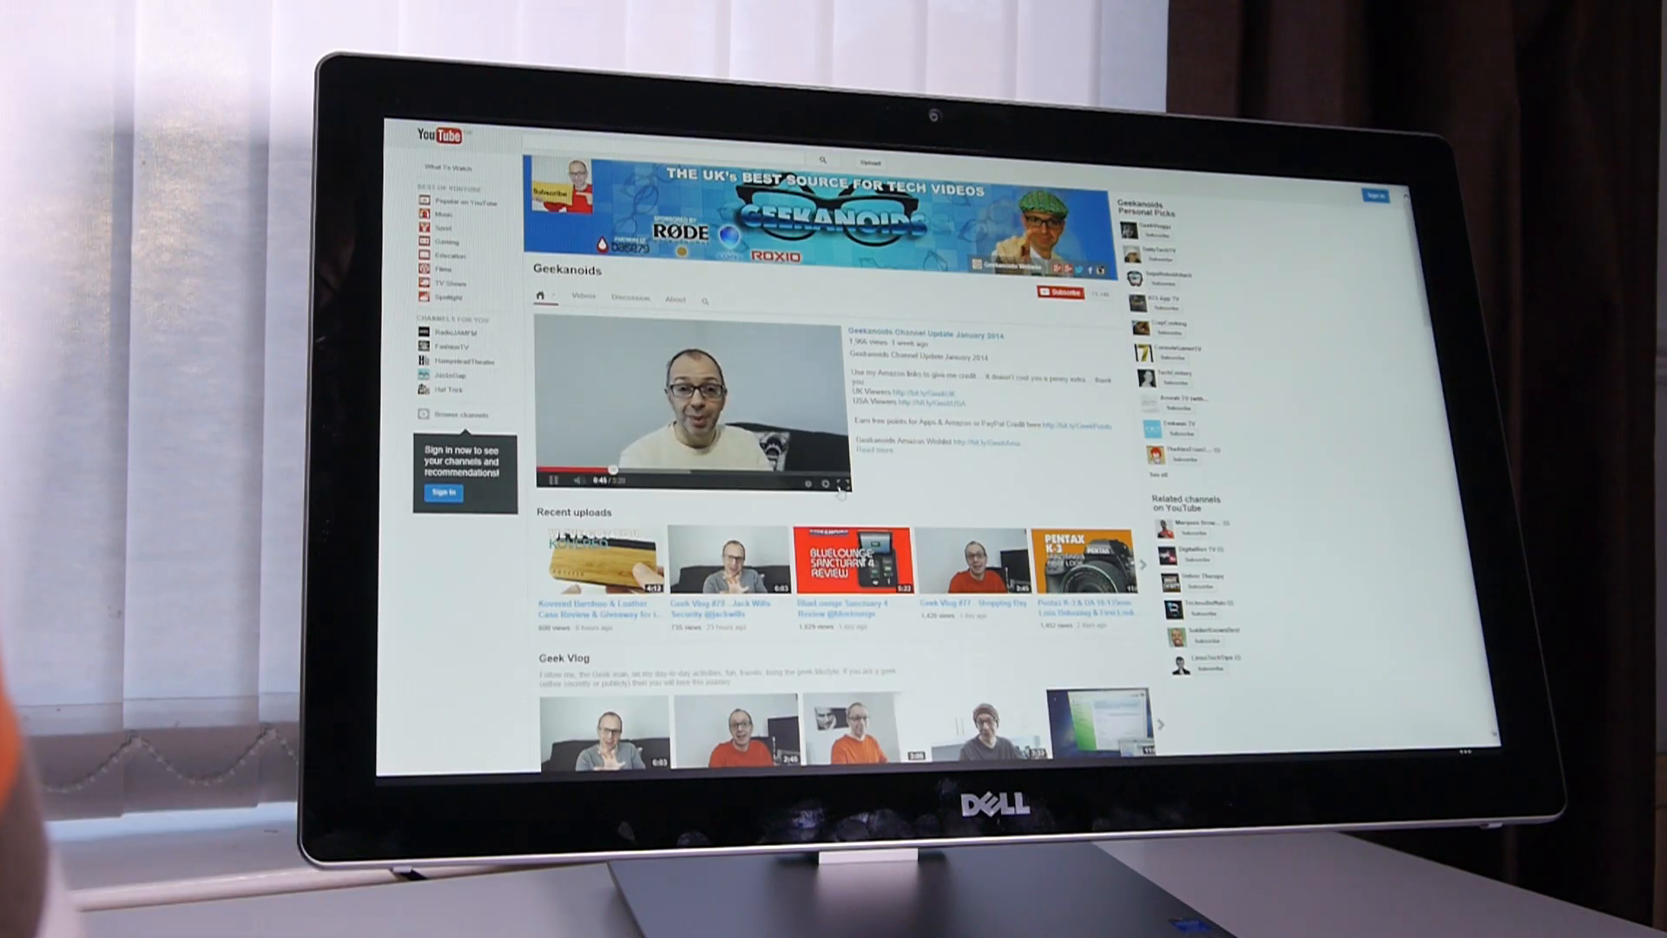
pyautogui.click(843, 484)
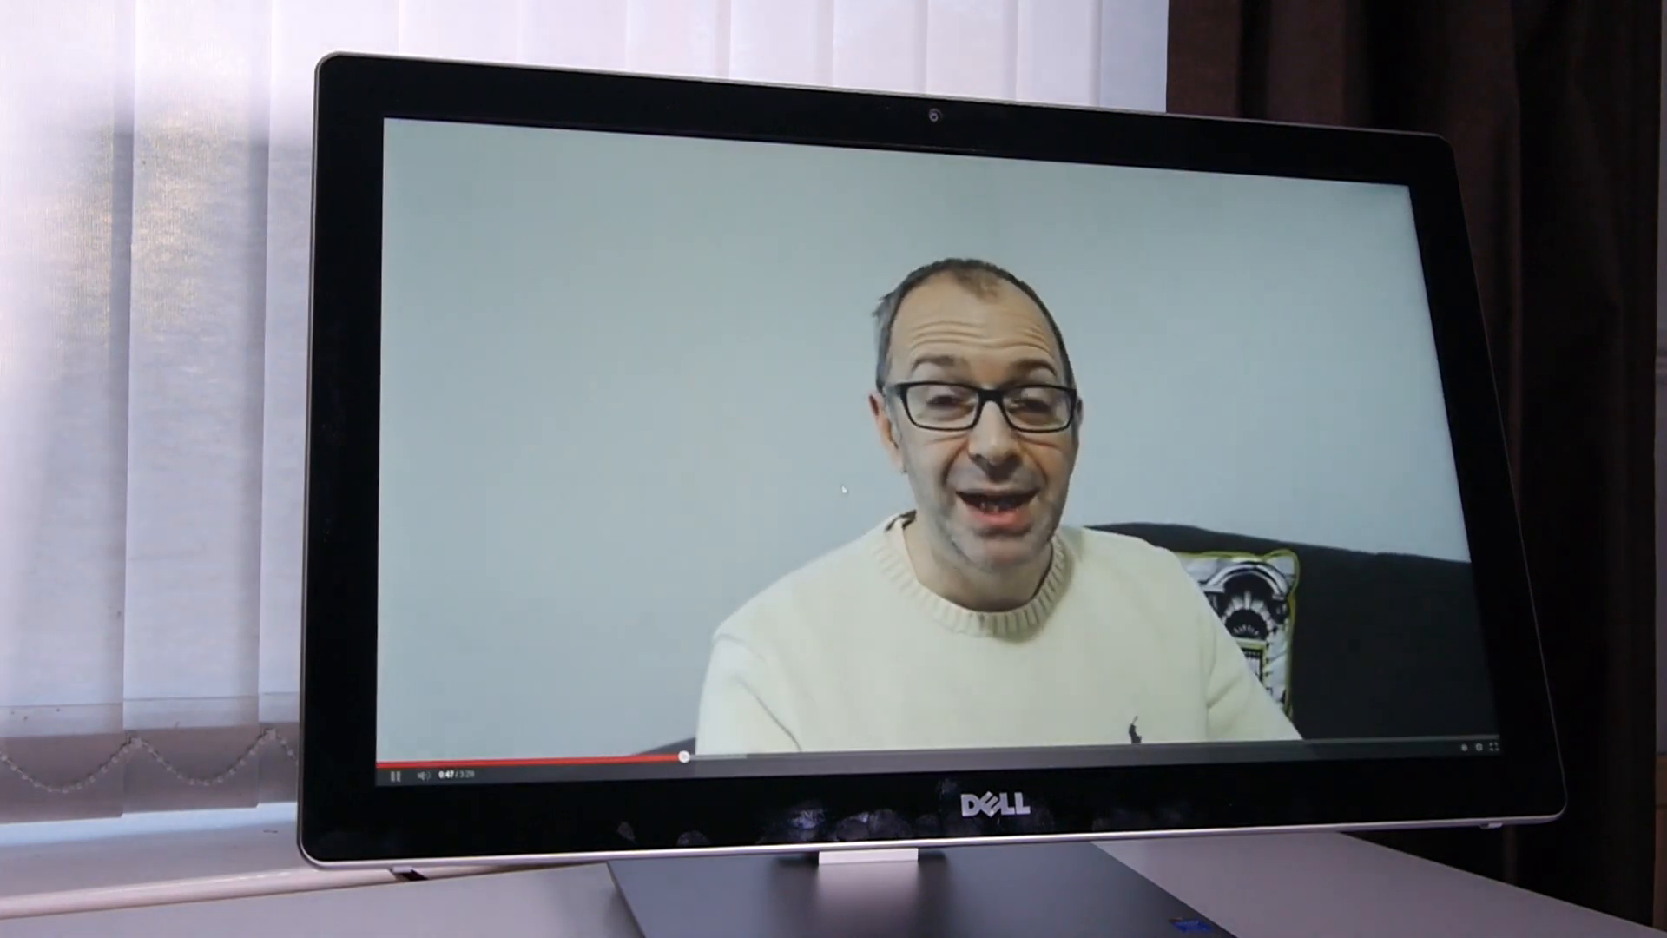